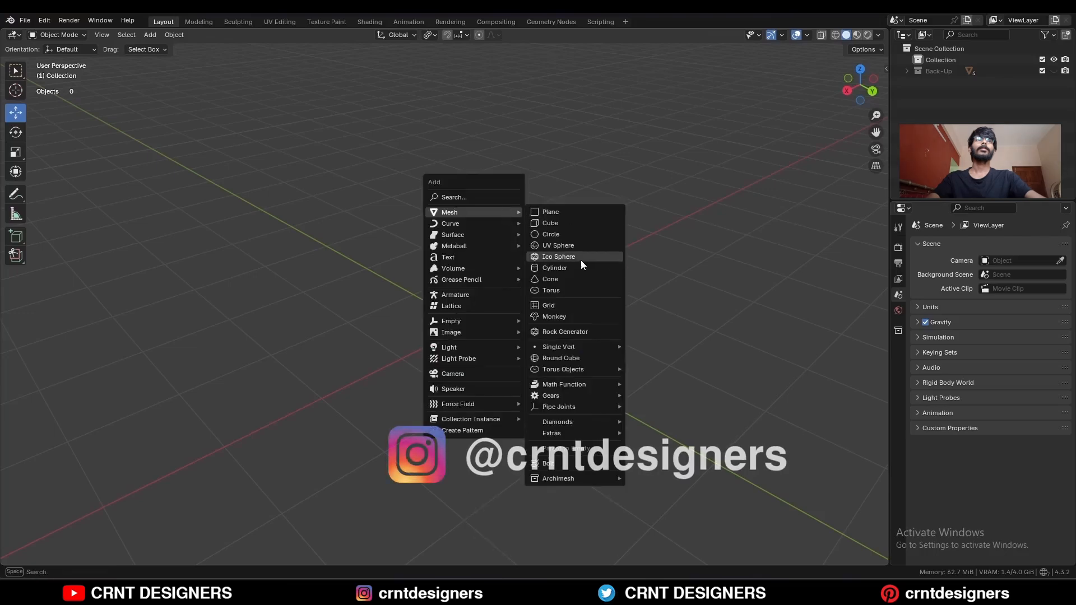
Step: Add a 24-vertex cylinder, lay it on its side and inset its end face for the outer ring
left_click(555, 267)
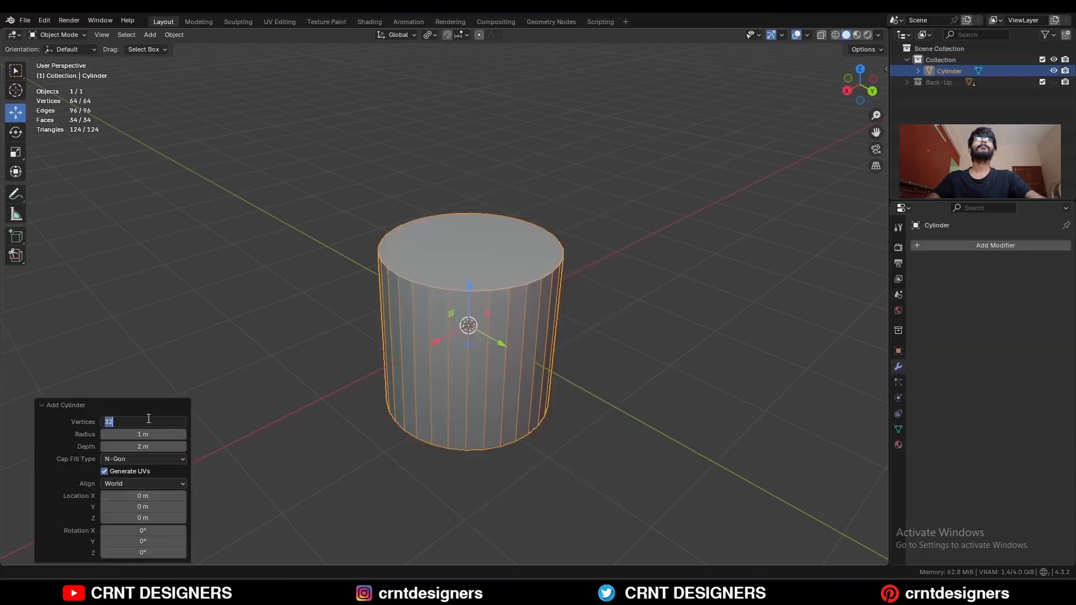
type("24")
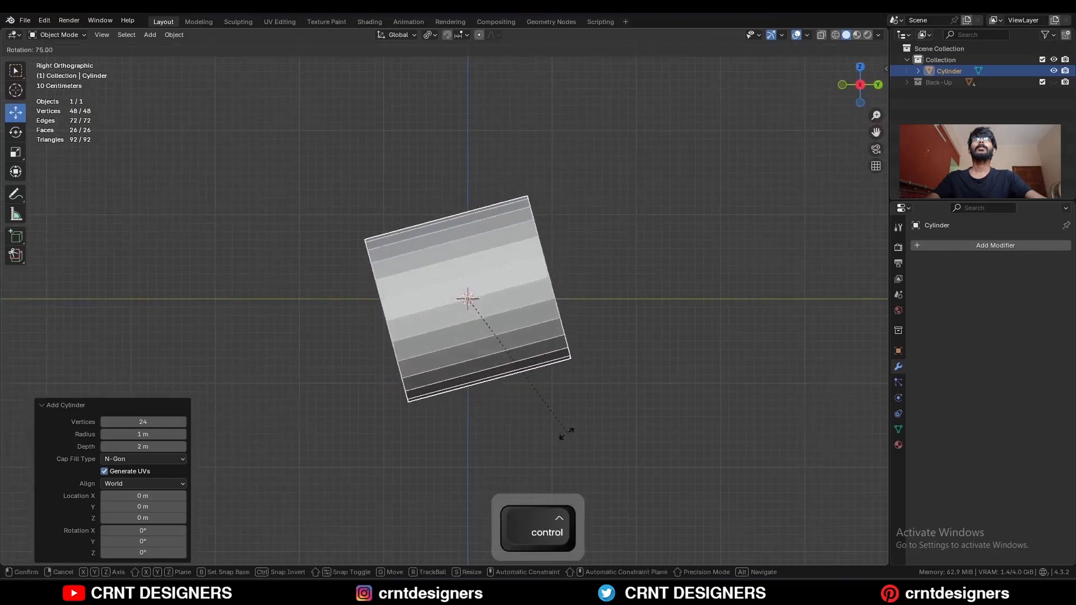
key("tab")
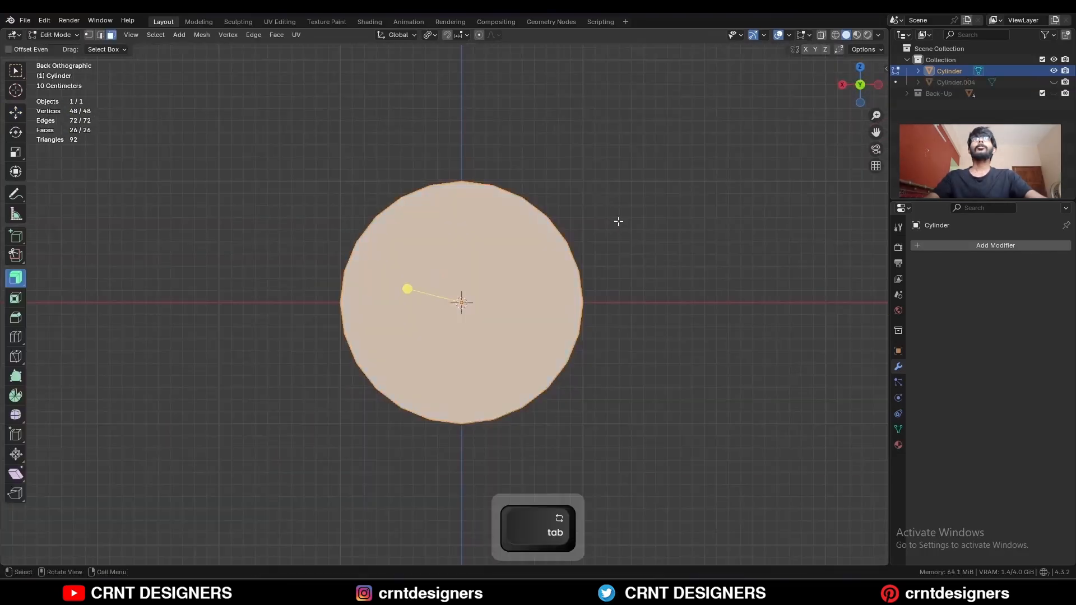
key("3")
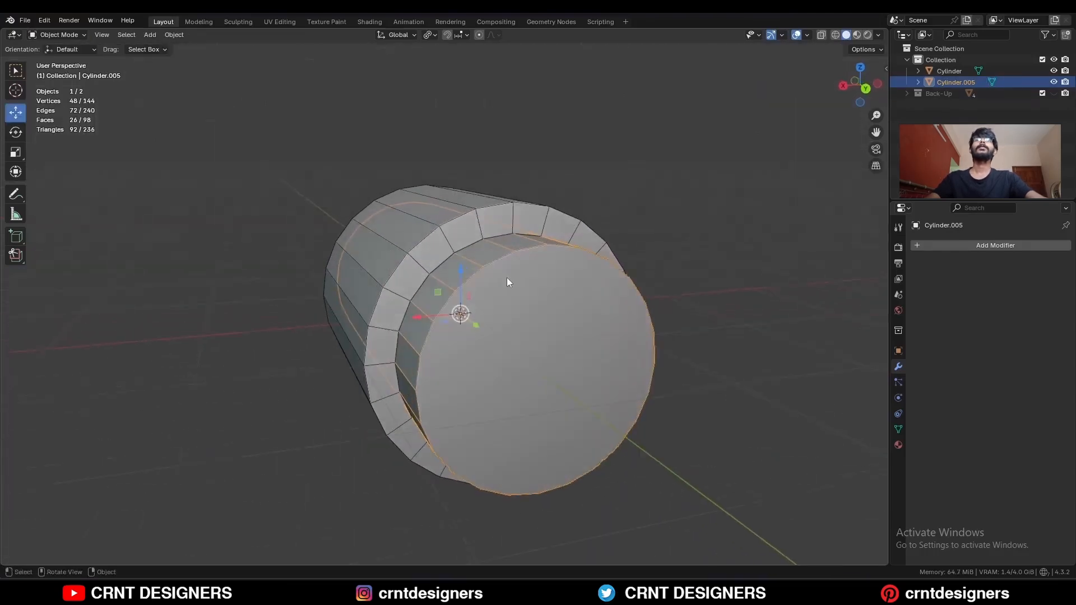
Step: Isolate the inner cylinder and extrude its side faces out into a flat flange slab
left_click(948, 71)
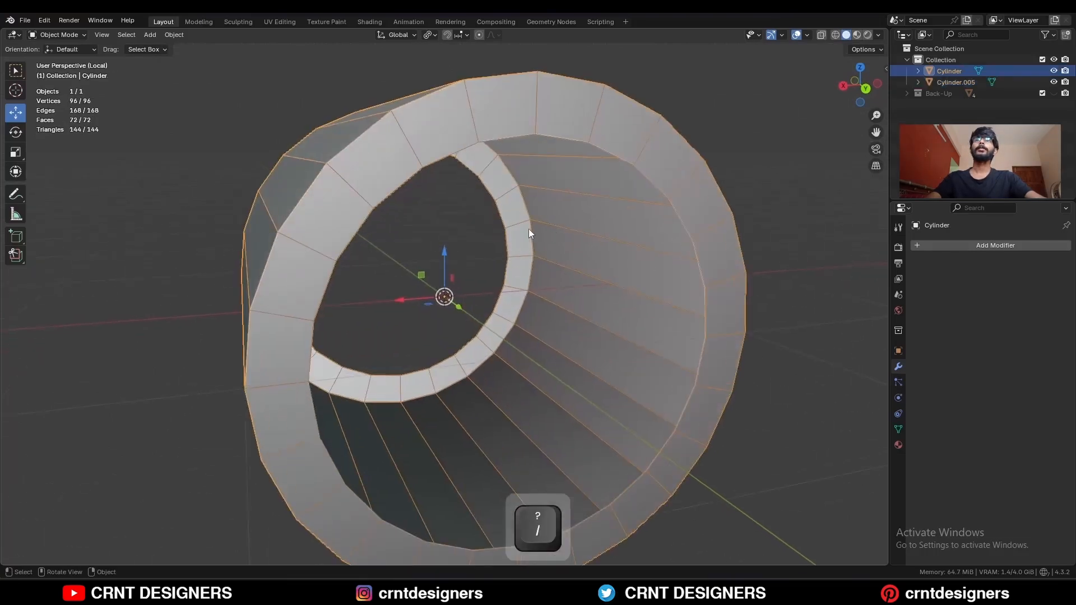
key("Tab")
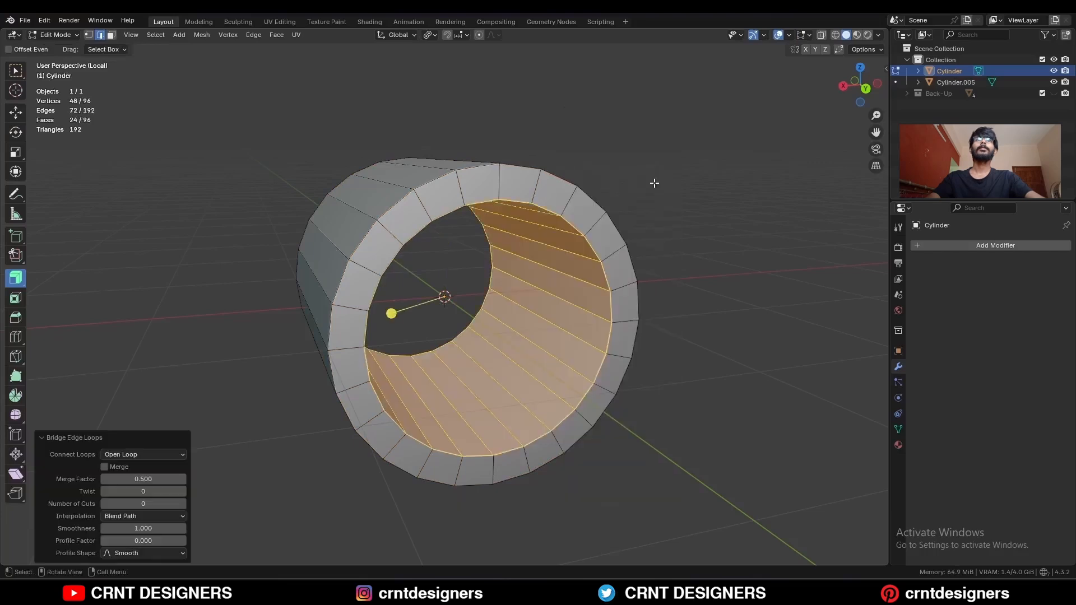
key("3")
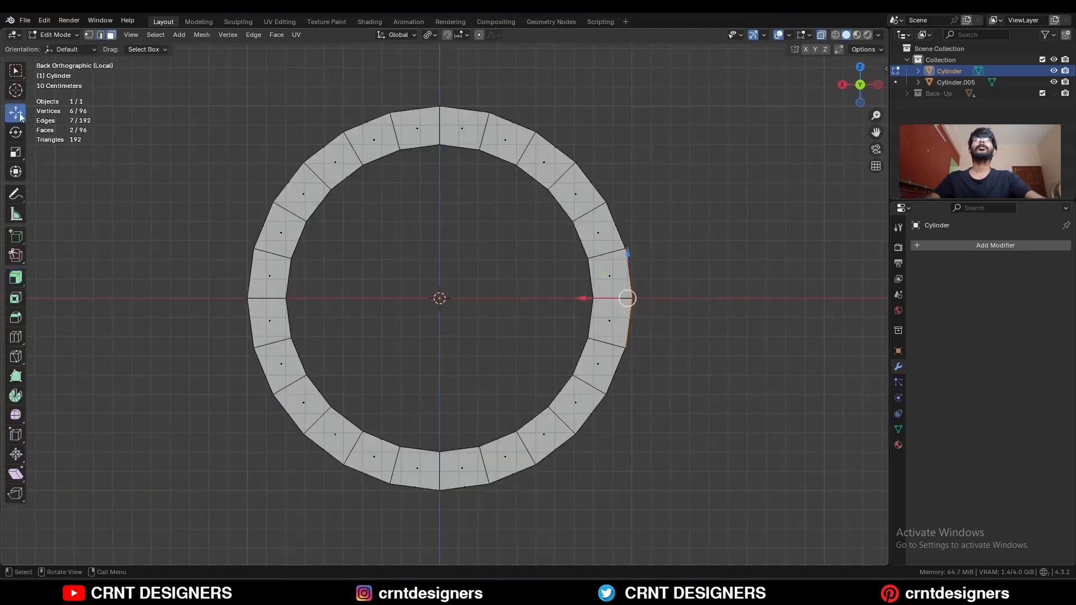
key("e")
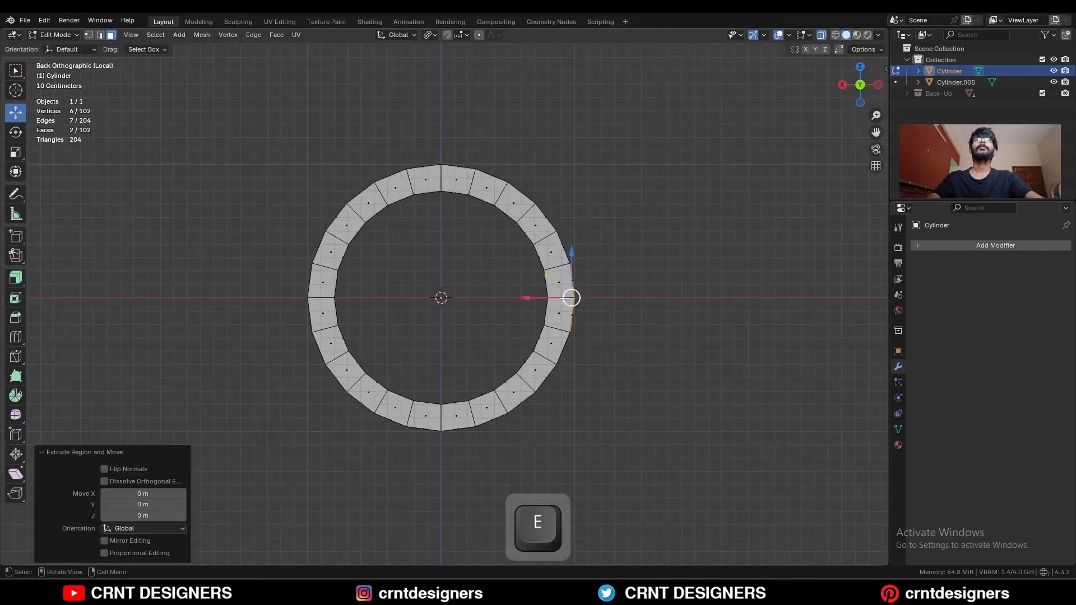
left_click_drag(572, 297, 669, 295)
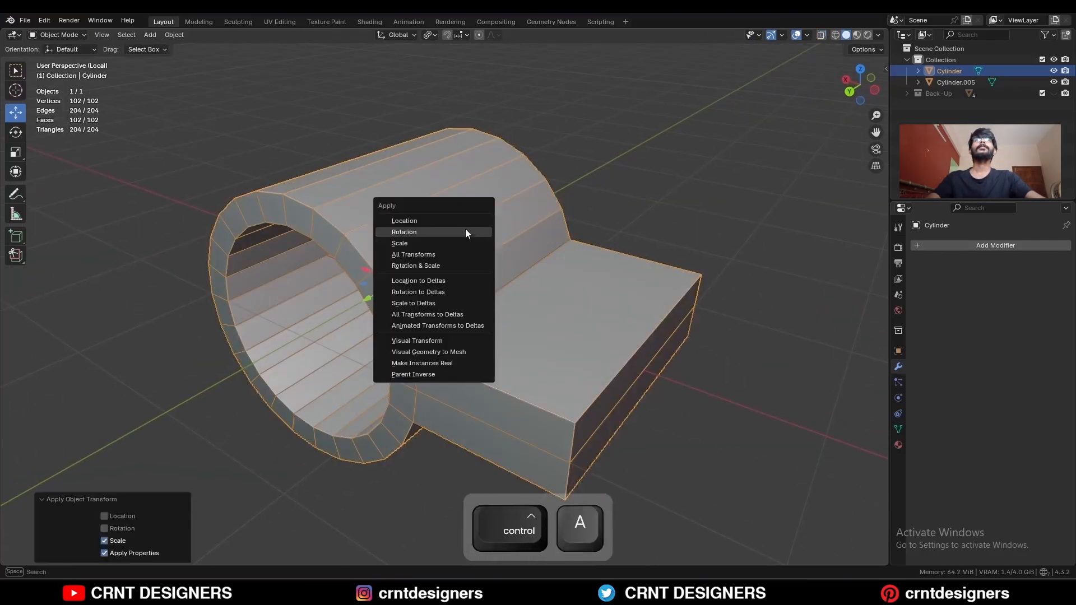
Step: Chamfer the flange end edges and extrude a matching flange on the opposite side
key("tab")
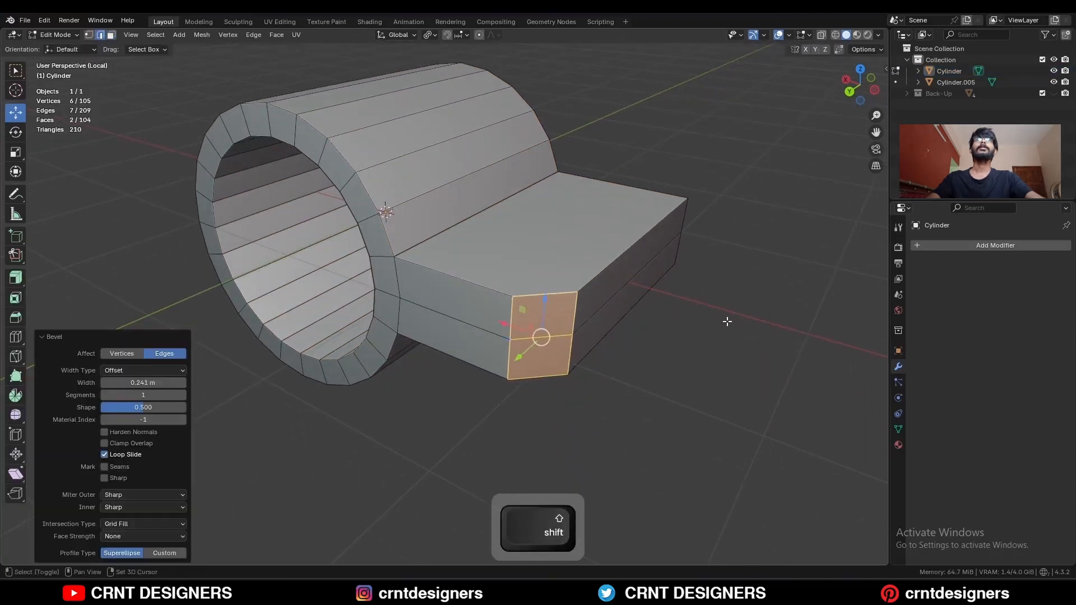
key("a")
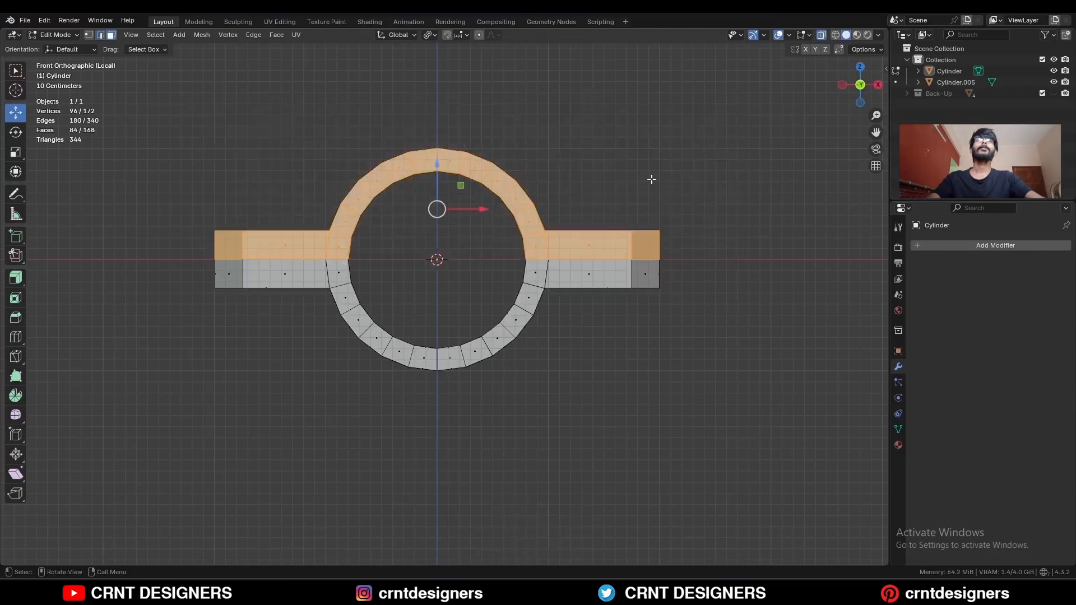
Step: Separate the upper arch as its own object, select the opening's edge loops and fill them
key("Tab")
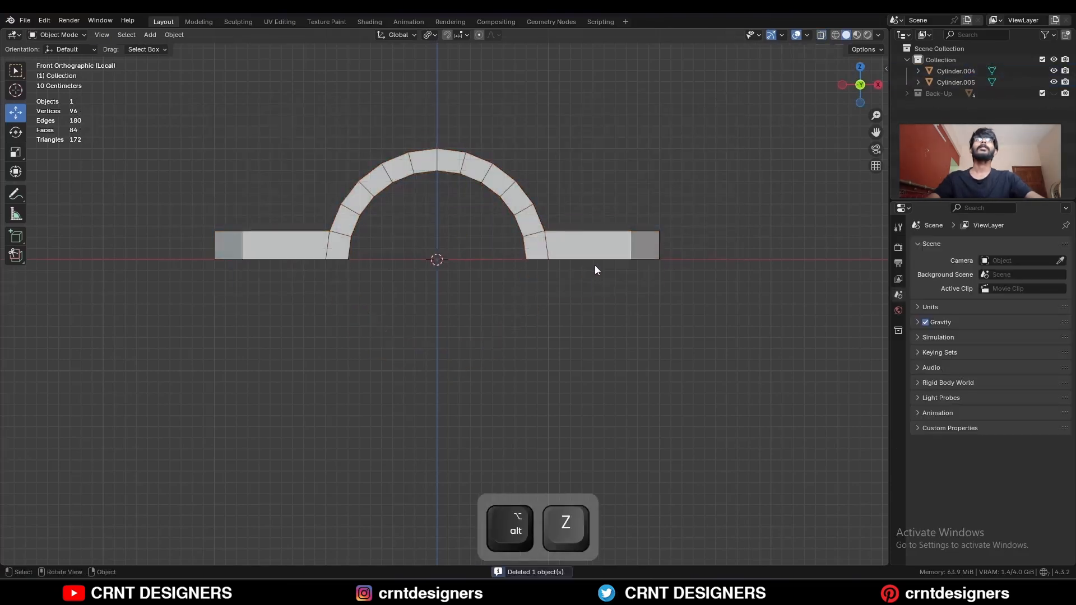
key("Tab")
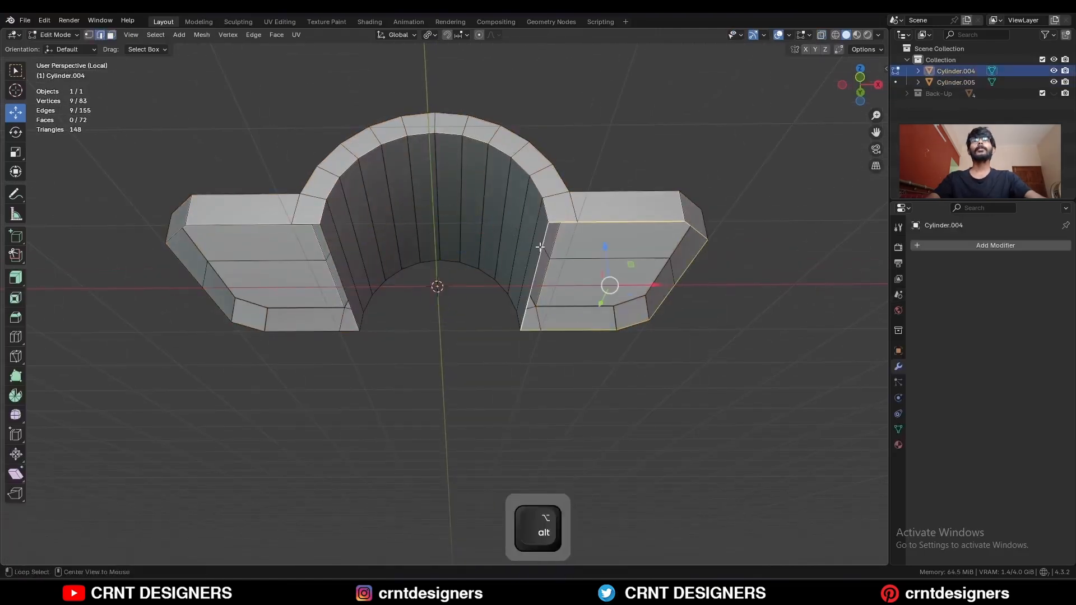
key("f")
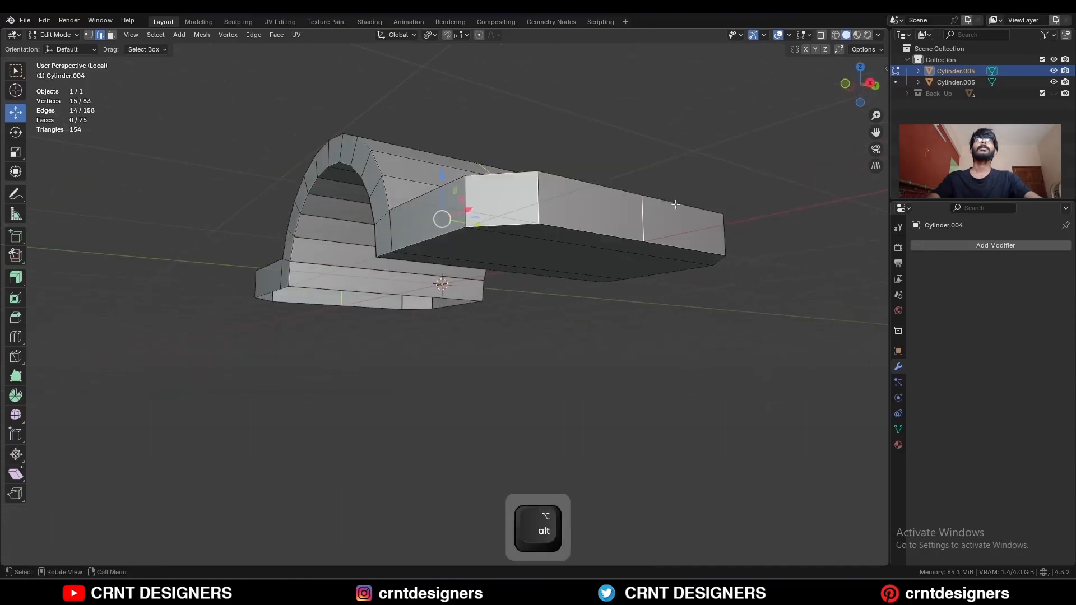
key("a")
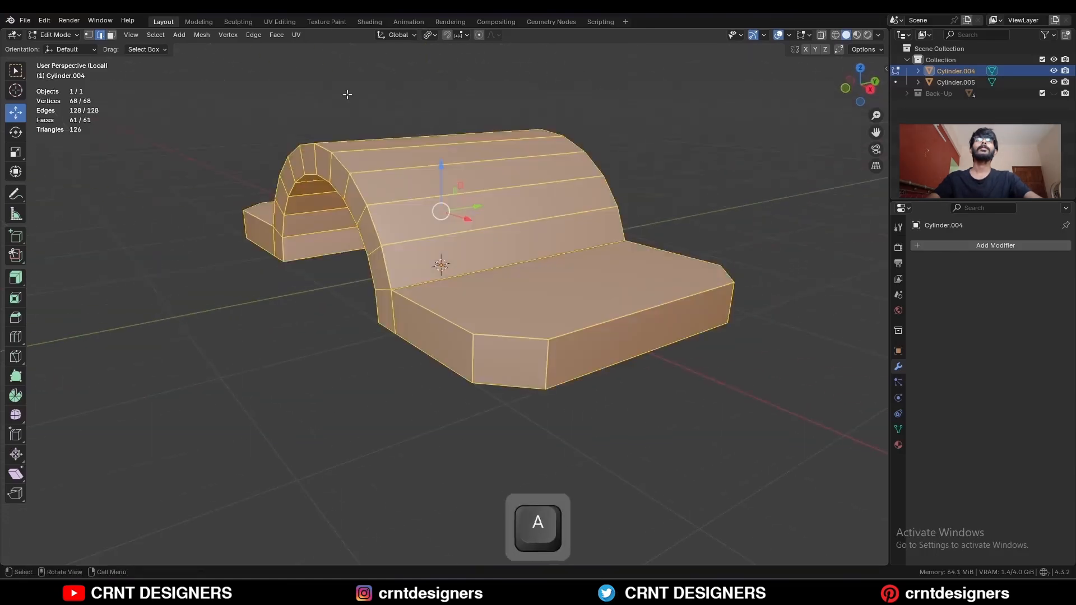
left_click(200, 35)
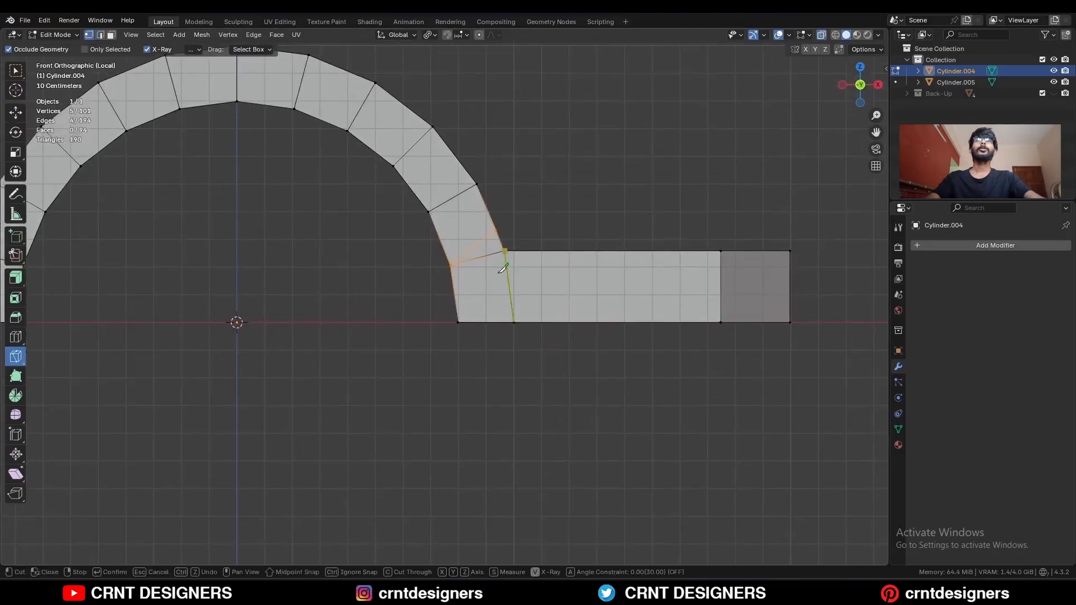
Step: Knife-cut across the flange corner and select the flange's outer edge loop for support loops
key("space")
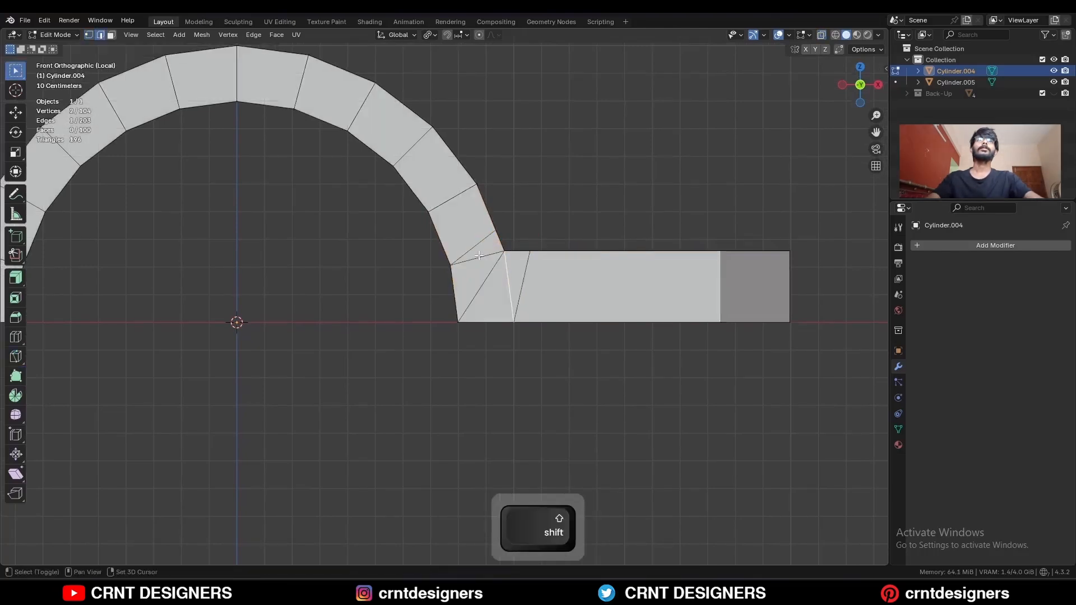
key("ctrl+x")
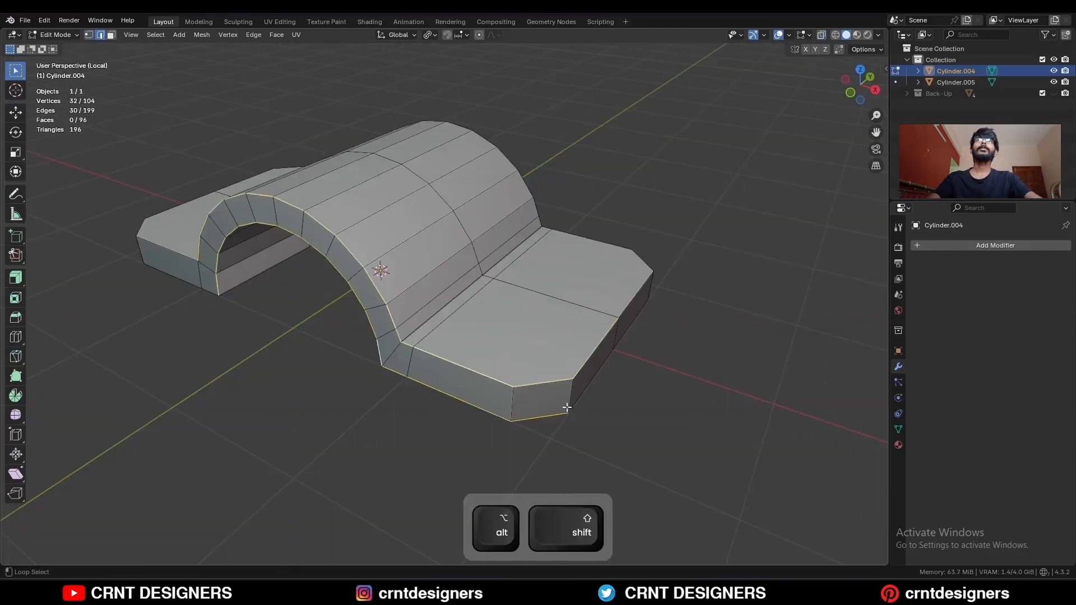
left_click(566, 407)
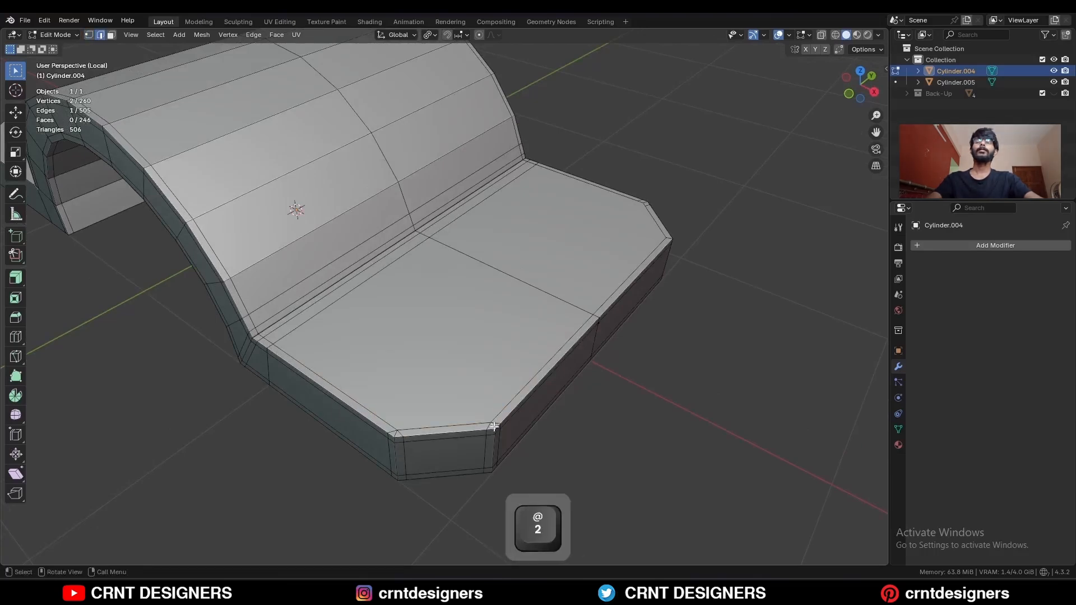
Step: Make the flange corner faces a regular twelve-sided circle and rotate it to align its edges
key("ctrl+x")
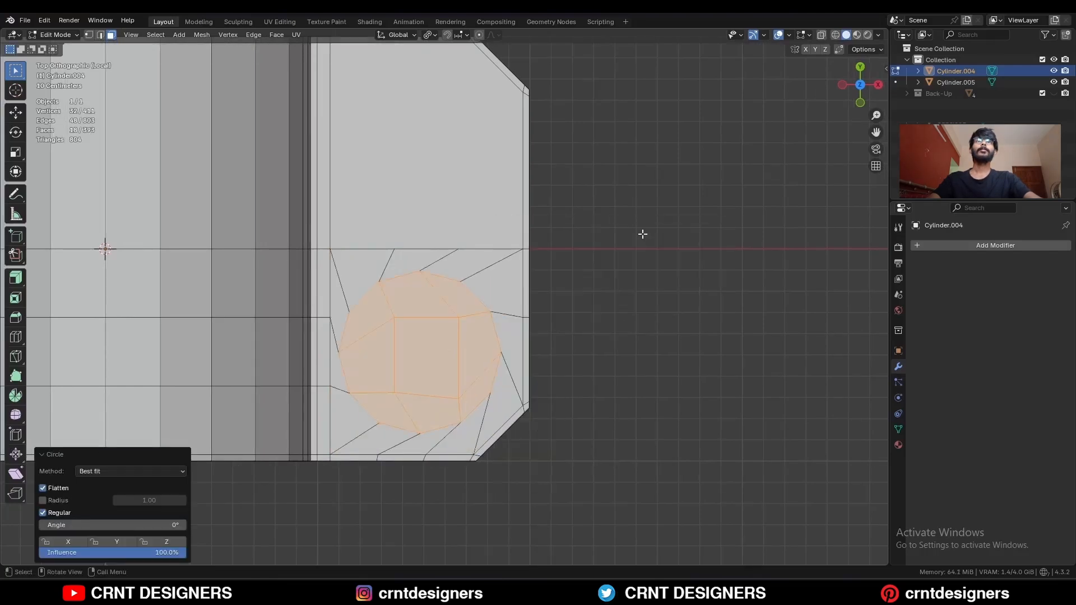
key("r")
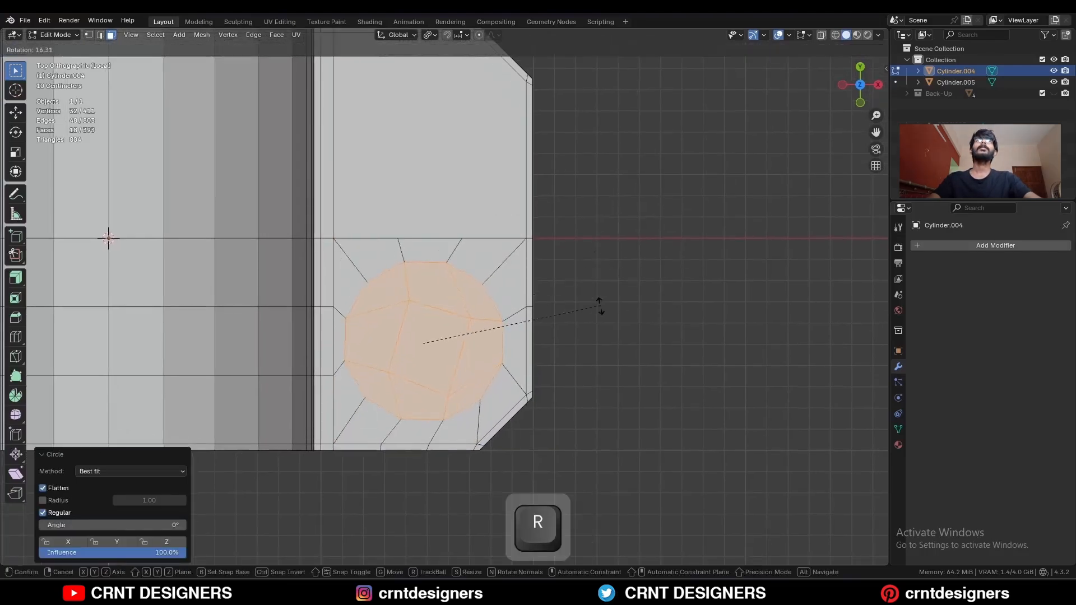
left_click(429, 35)
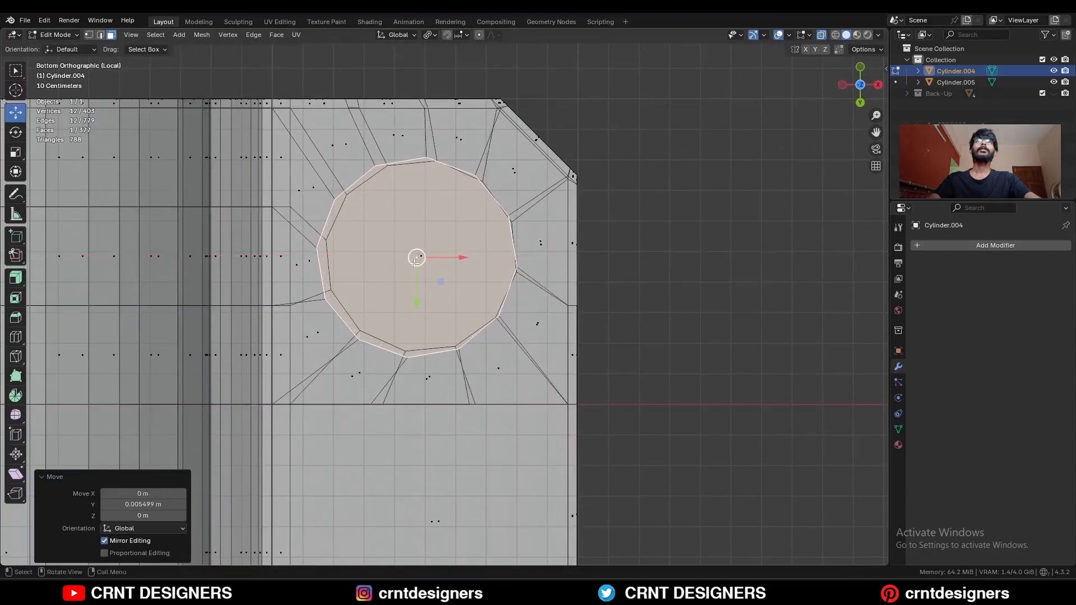
key("s")
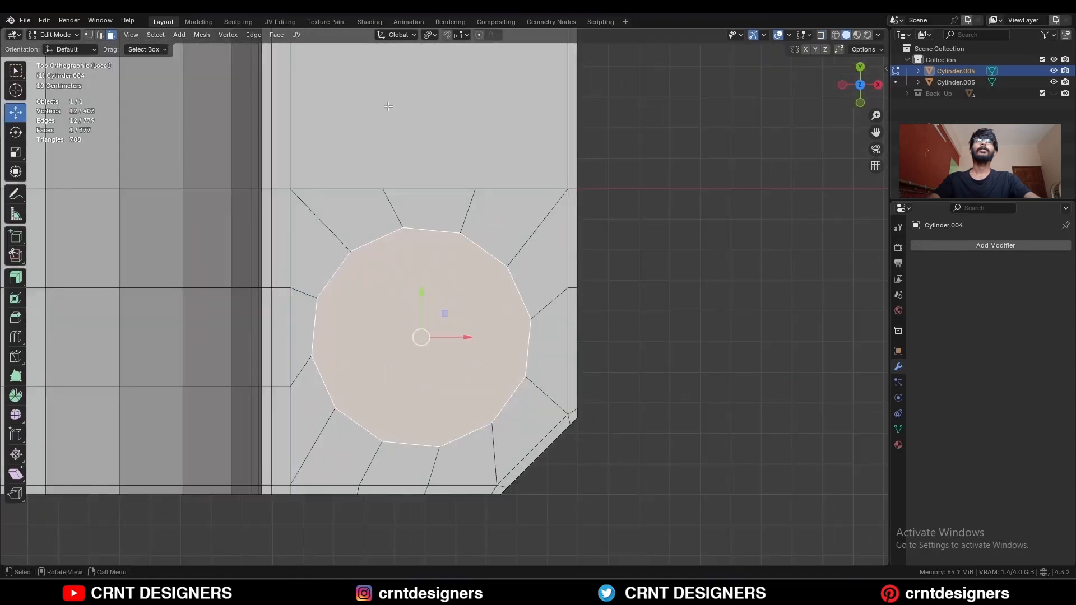
Step: Add a cylinder aligned to the circle and join it to cut the bolt hole through the flange
key("tab")
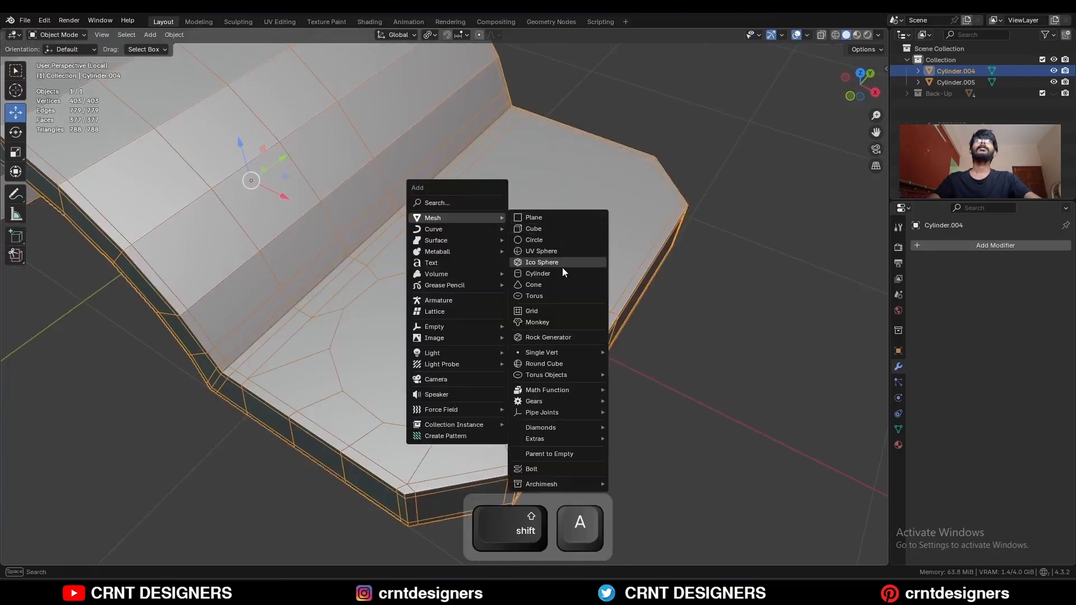
left_click(537, 273)
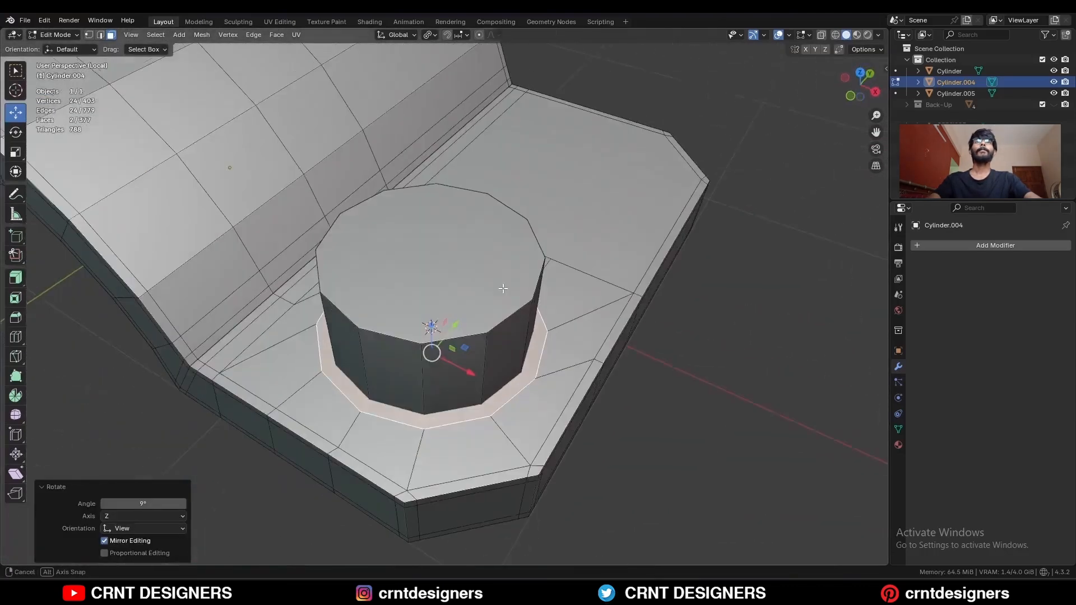
key("Tab")
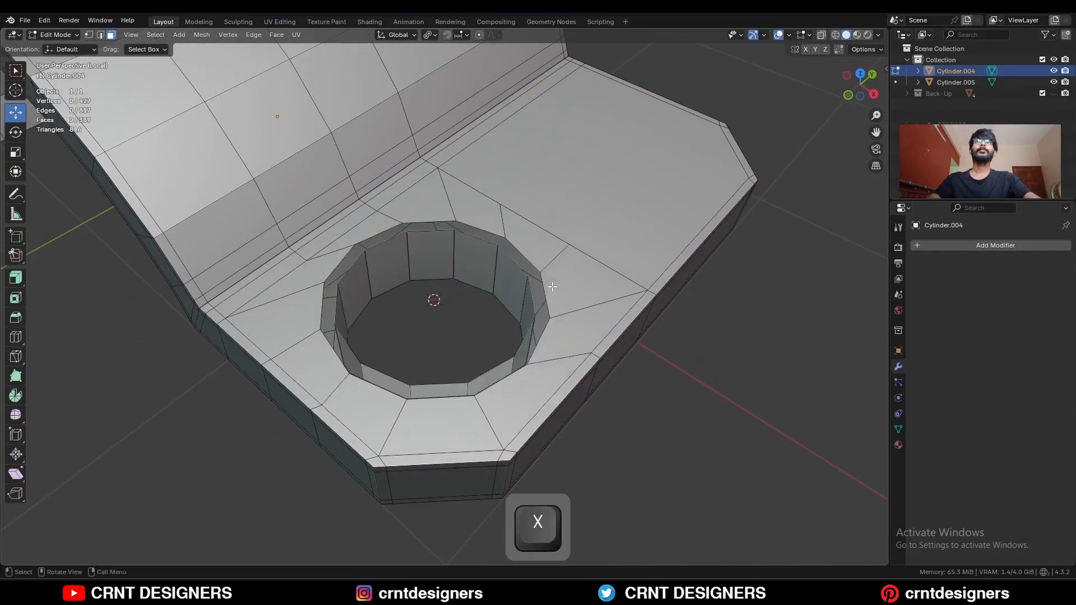
Step: Clear the hole's leftover inner faces and bevel both rim edge loops
key("2")
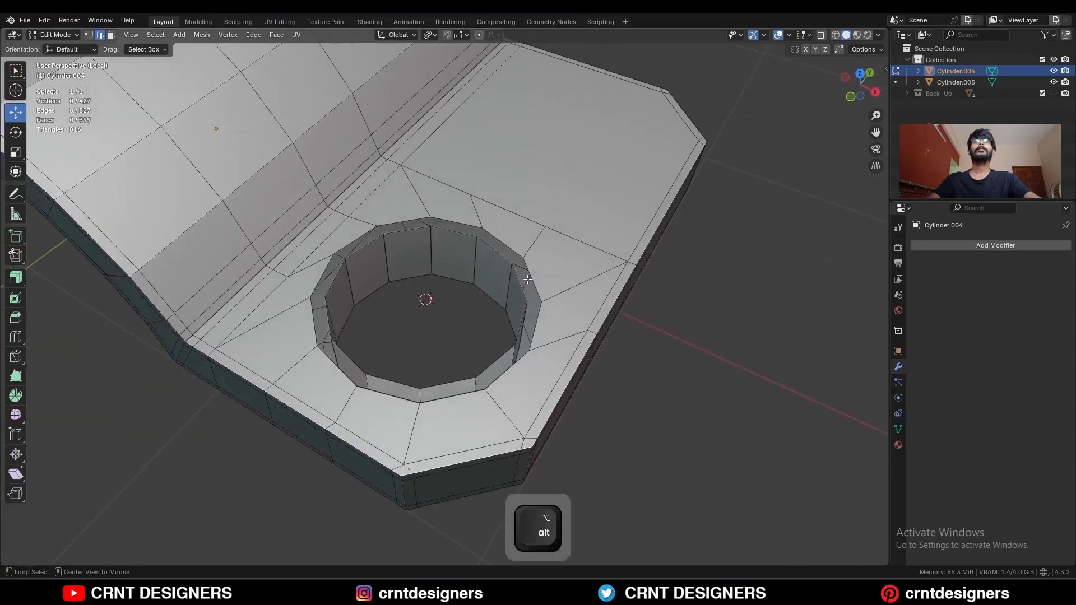
key("3")
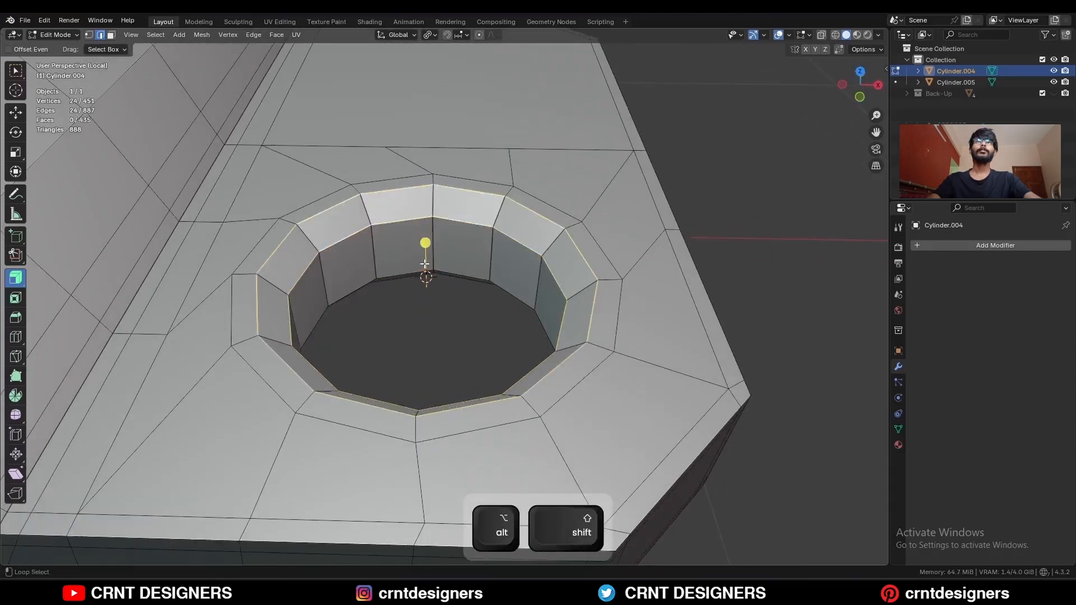
key("b")
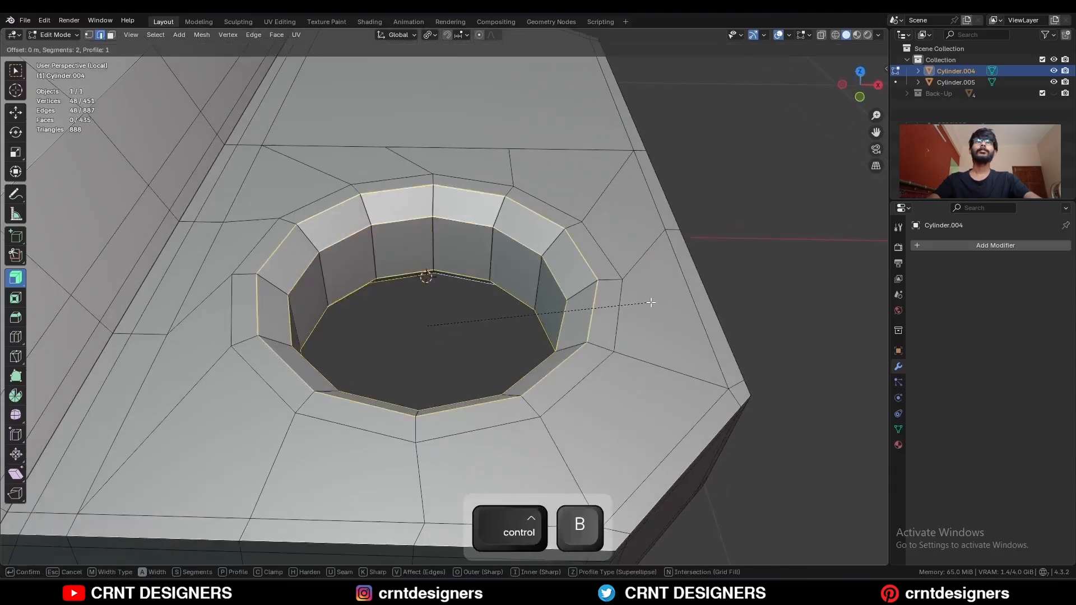
key("Tab")
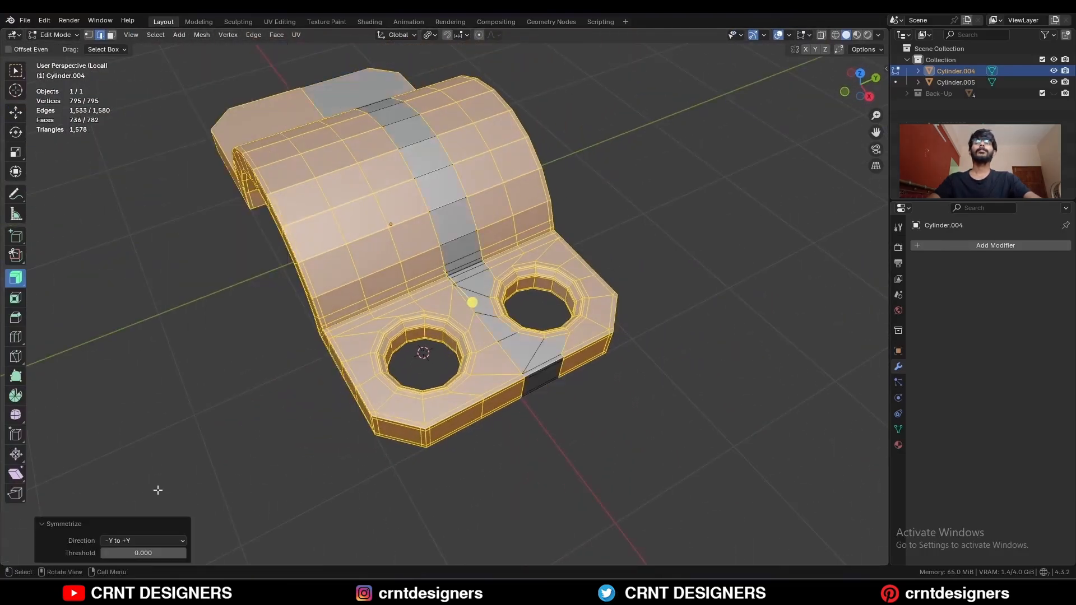
Step: Add a level-2 Subdivision Surface modifier to the clamp half in Object Mode
key("tab")
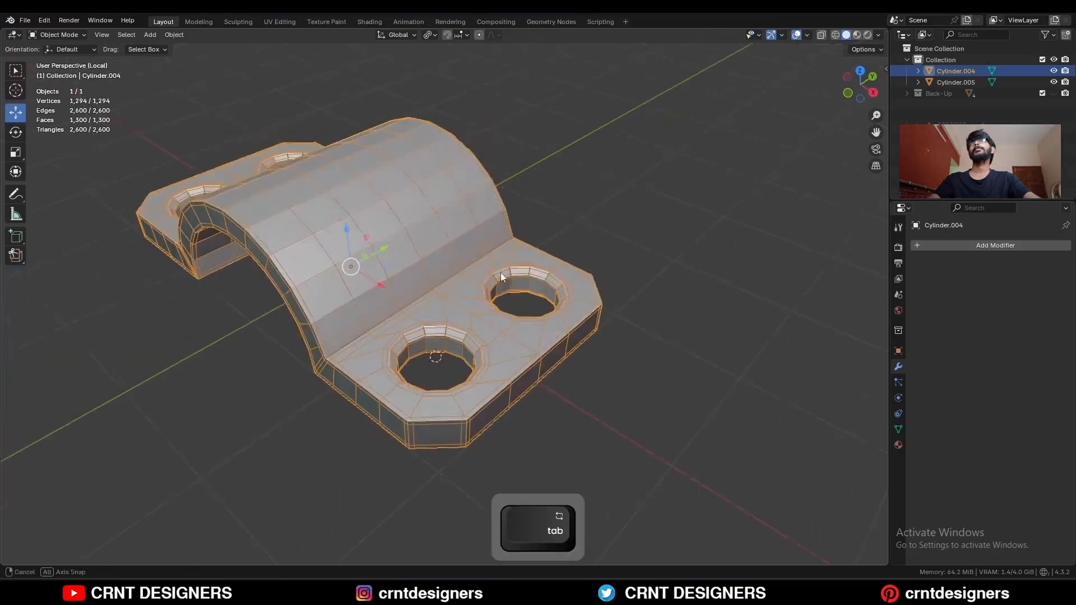
key("ctrl+2")
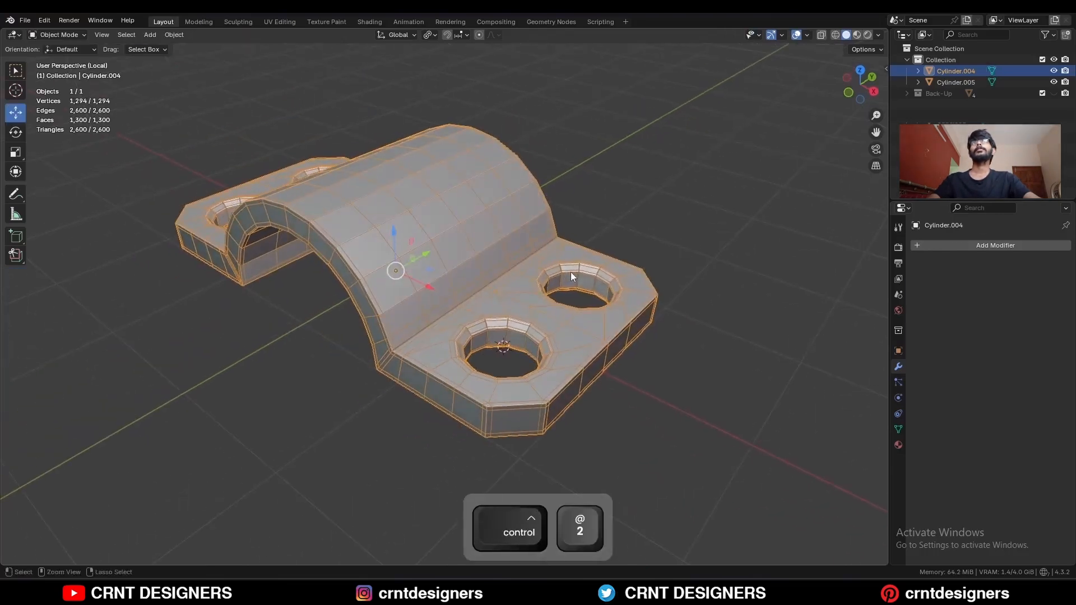
key("ctrl+2")
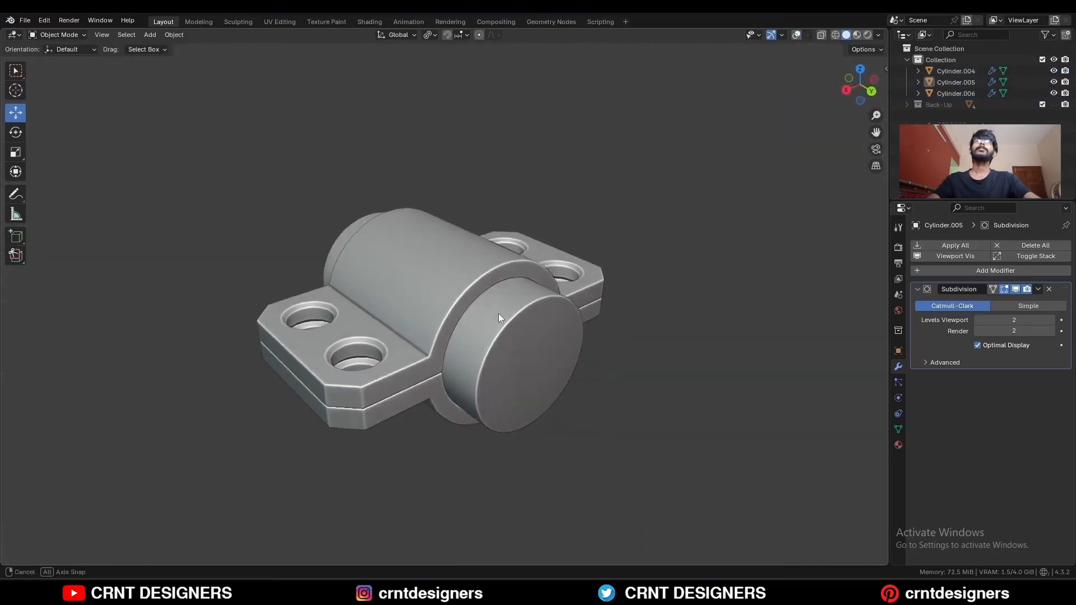
left_click_drag(500, 317, 415, 312)
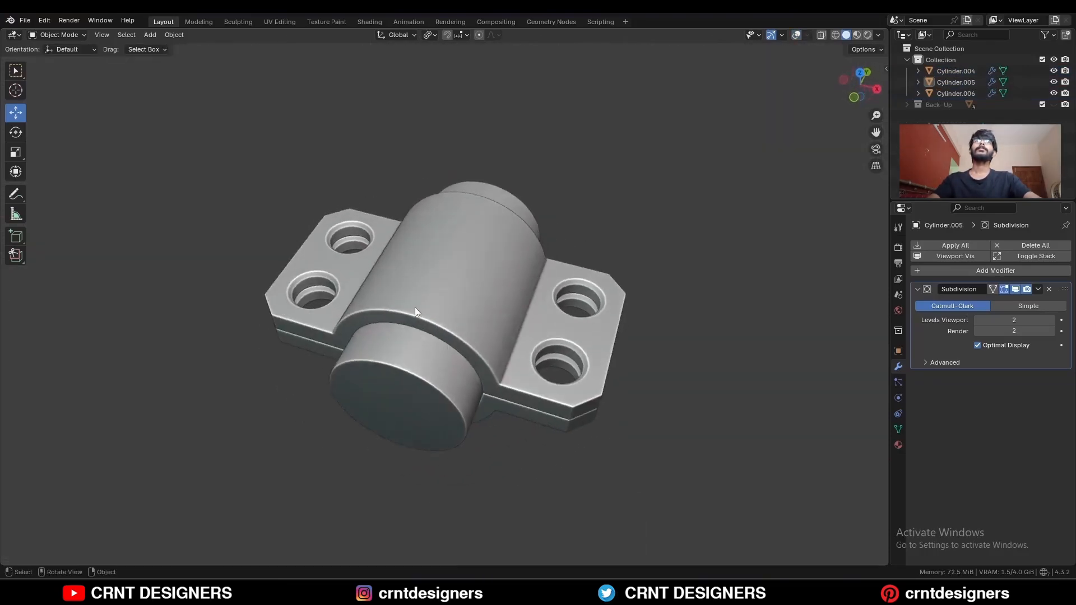